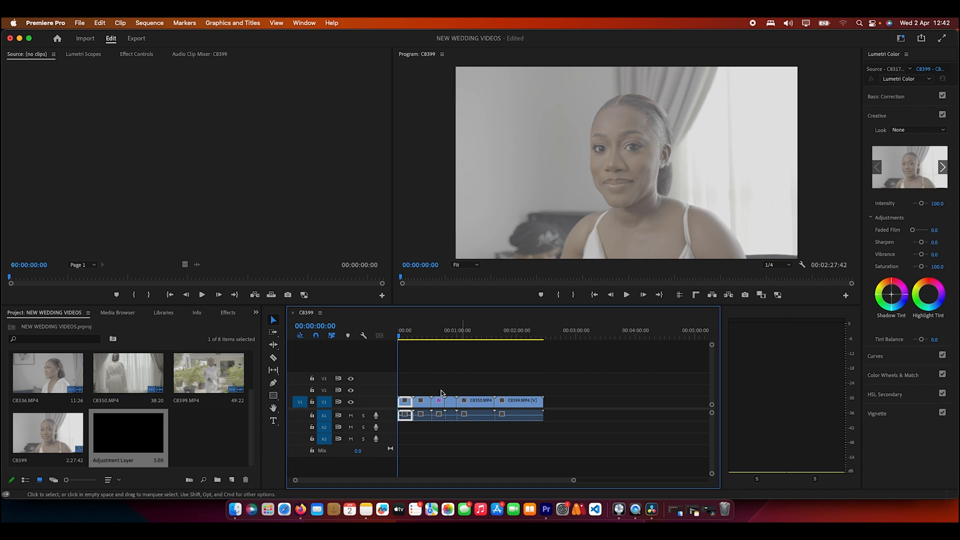
{"action": "mouse_move", "coordinate": [429, 389]}
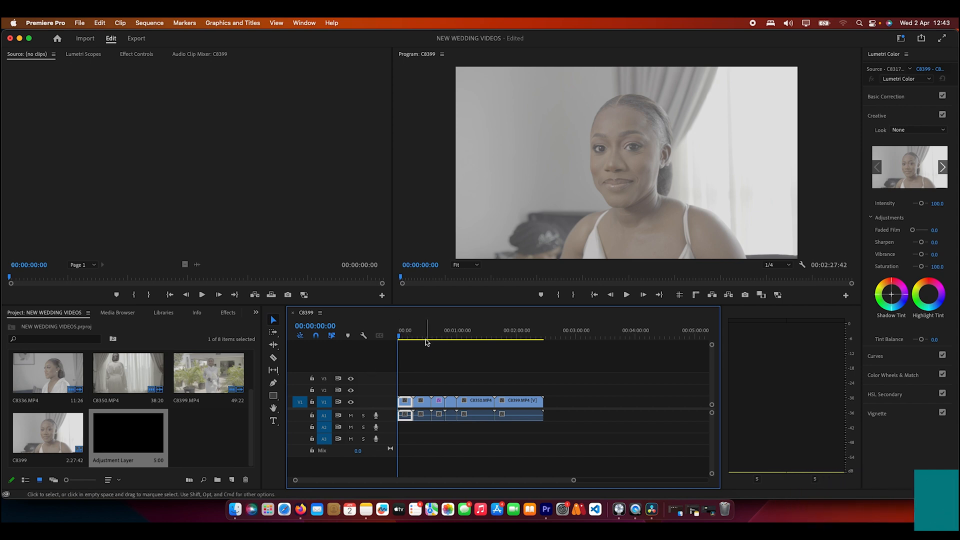
Step: Place the Adjustment Layer on V2 and extend it across all the wedding clips
{"action": "left_click", "coordinate": [422, 337]}
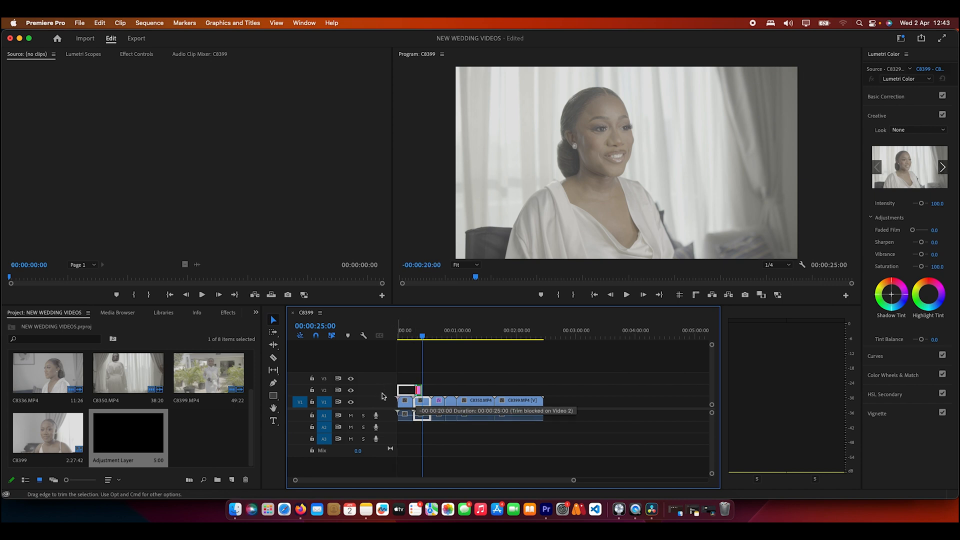
{"action": "left_click_drag", "start_coordinate": [422, 389], "coordinate": [536, 389]}
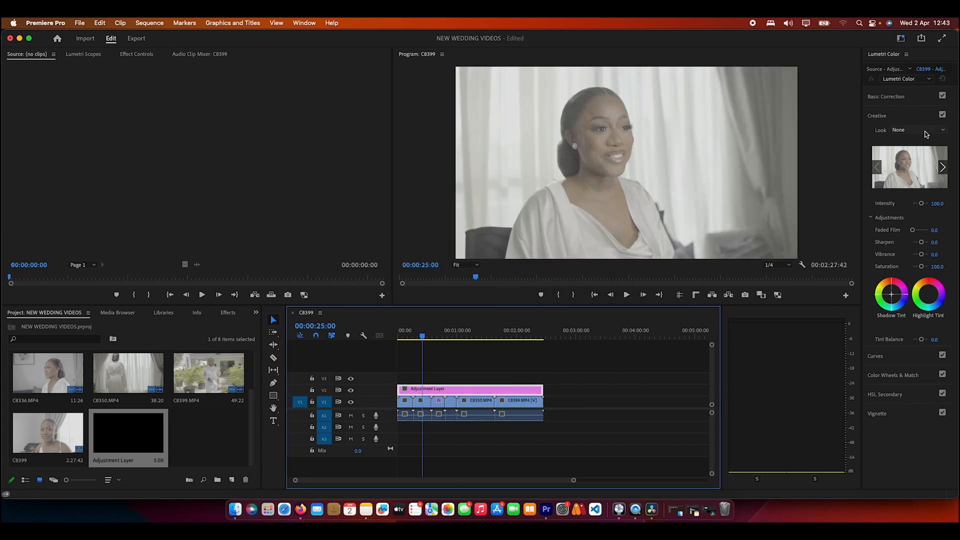
Step: Load best wedding lut_2.C8329.cube as the Creative Look, warming the footage below
{"action": "left_click", "coordinate": [943, 130]}
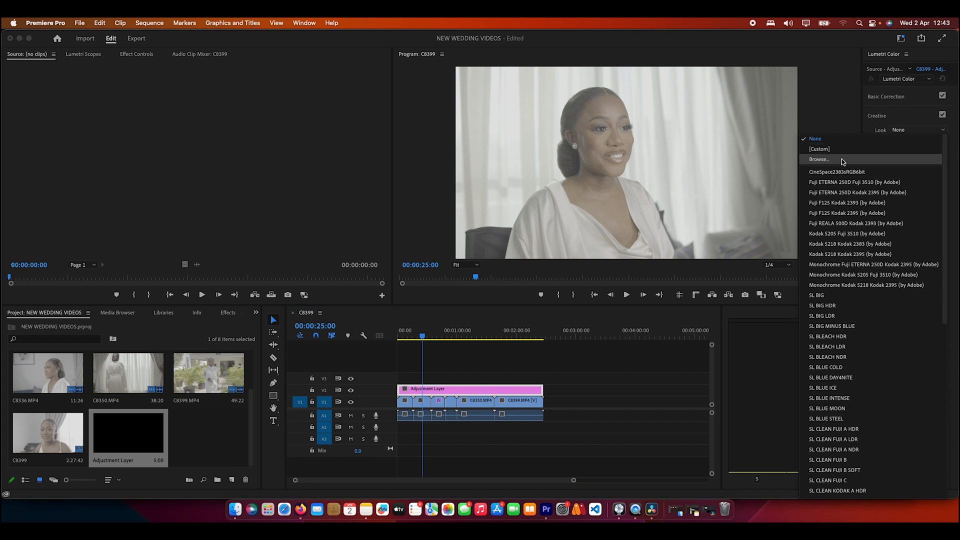
{"action": "mouse_move", "coordinate": [776, 199]}
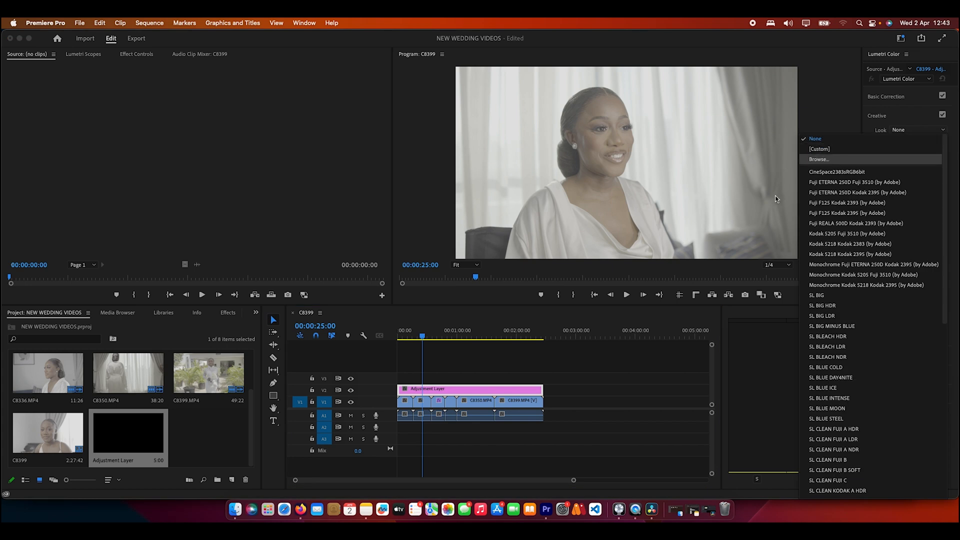
{"action": "left_click", "coordinate": [819, 159]}
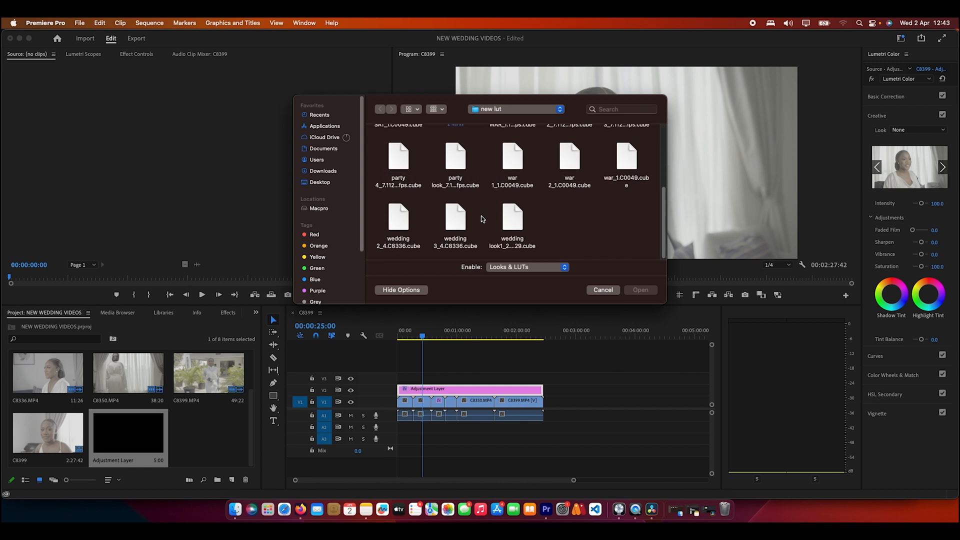
{"action": "scroll", "scroll_direction": "up", "scroll_amount": 3}
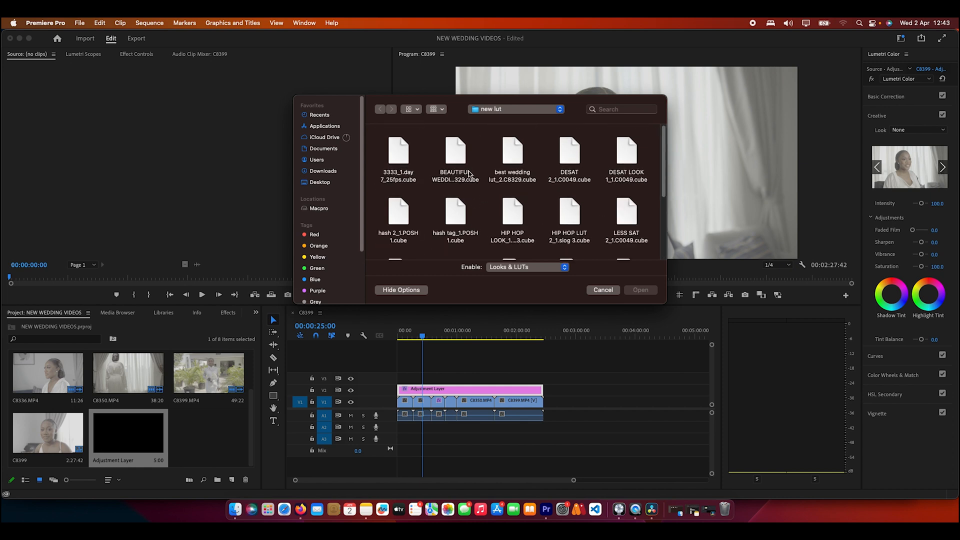
{"action": "left_click", "coordinate": [512, 156]}
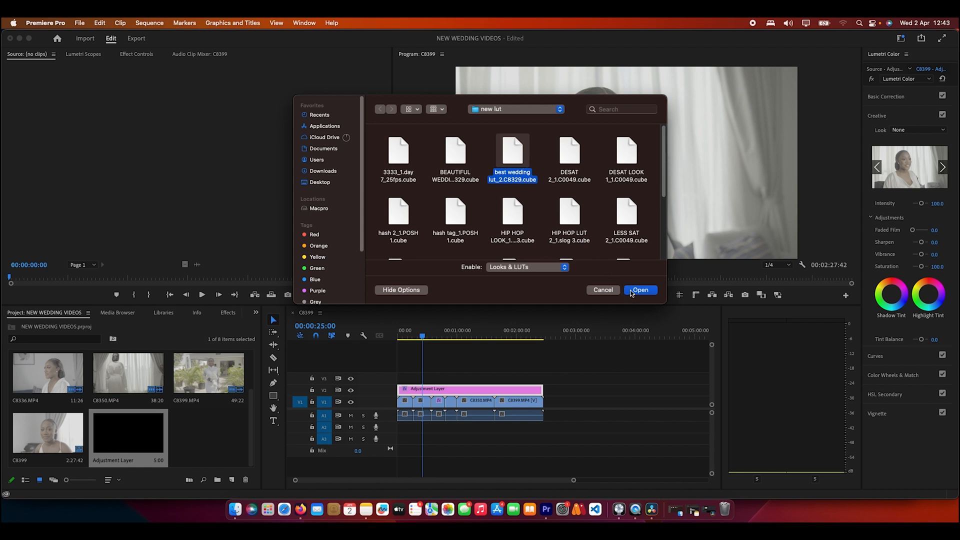
{"action": "left_click", "coordinate": [640, 290]}
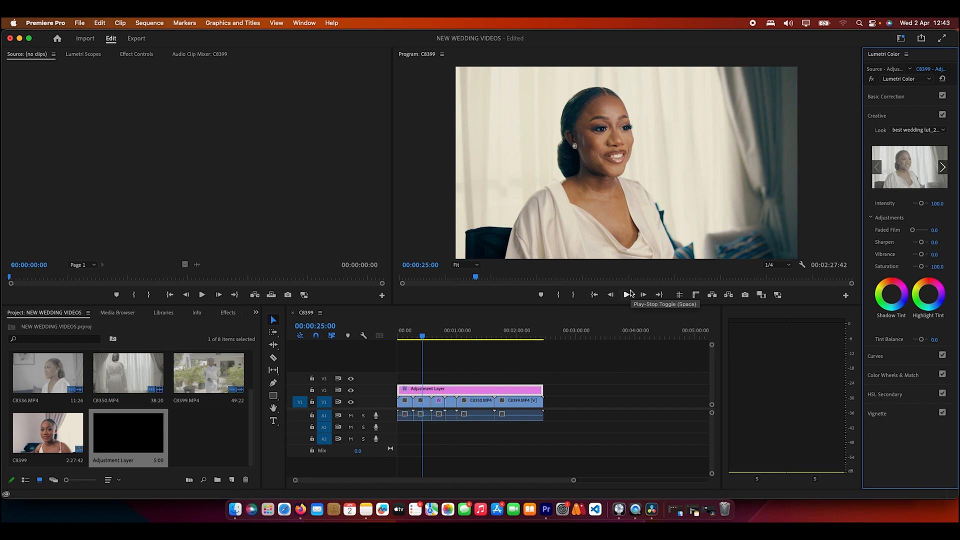
{"action": "mouse_move", "coordinate": [505, 328]}
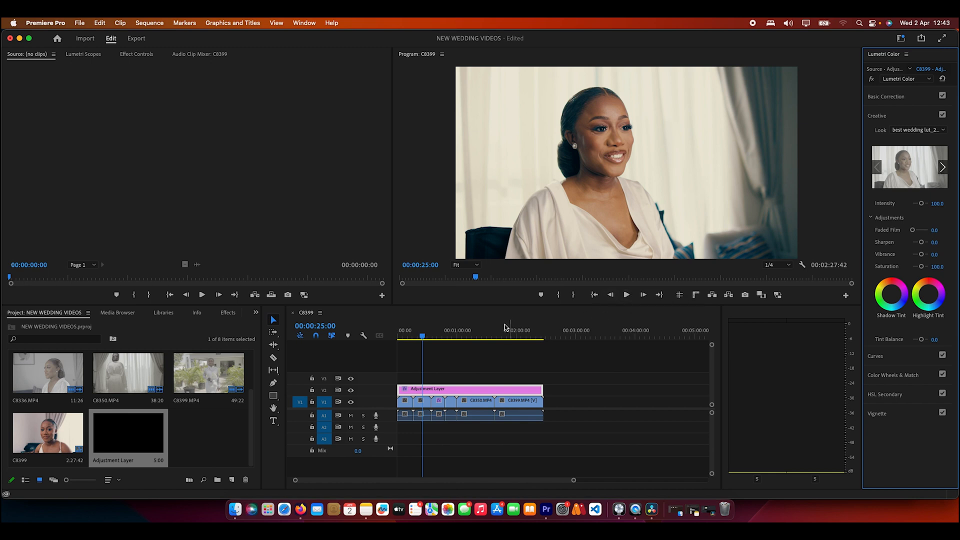
{"action": "left_click", "coordinate": [430, 336]}
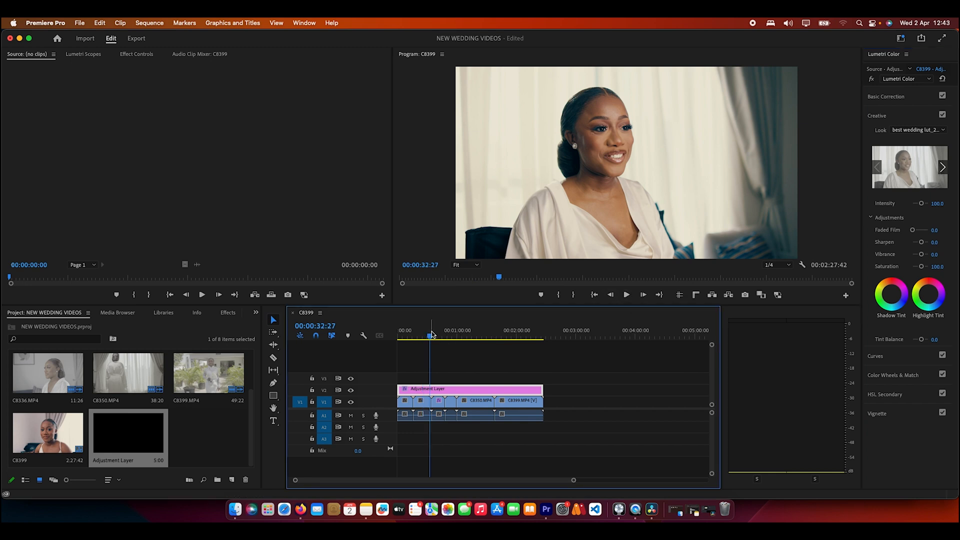
{"action": "left_click", "coordinate": [435, 335]}
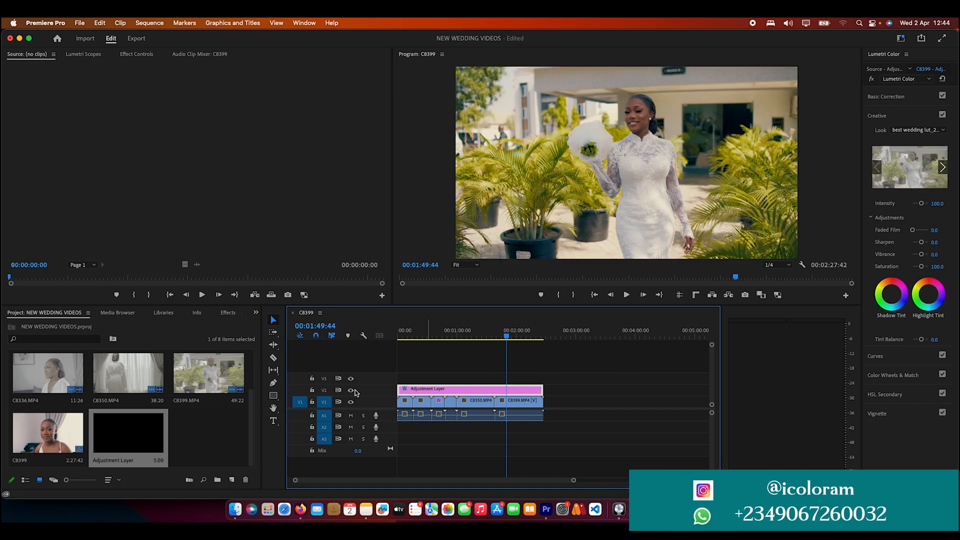
{"action": "left_click", "coordinate": [430, 332]}
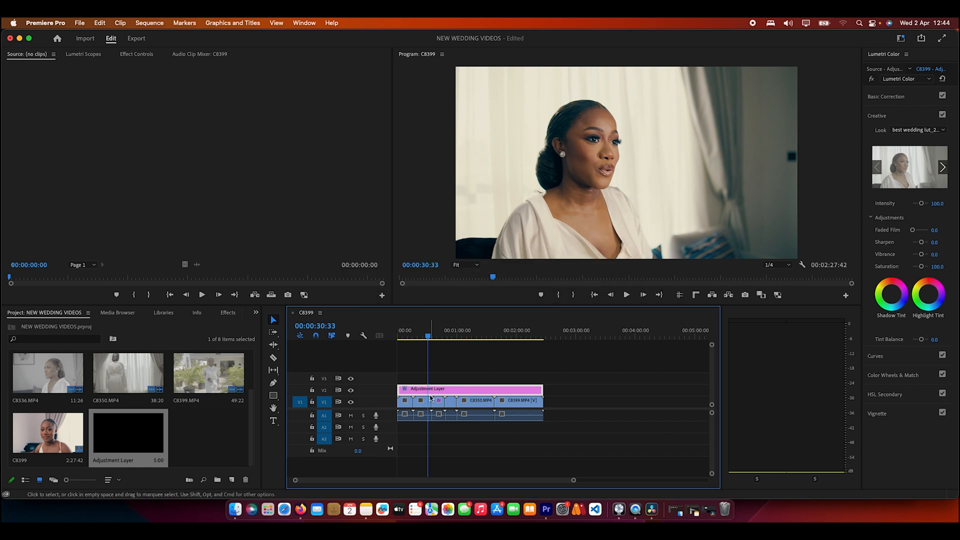
{"action": "mouse_move", "coordinate": [421, 414]}
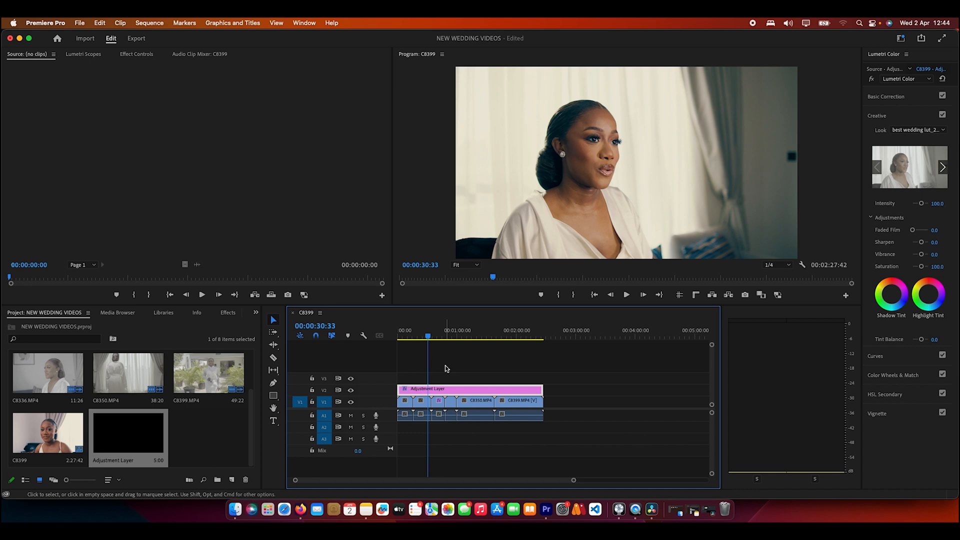
{"action": "mouse_move", "coordinate": [444, 370]}
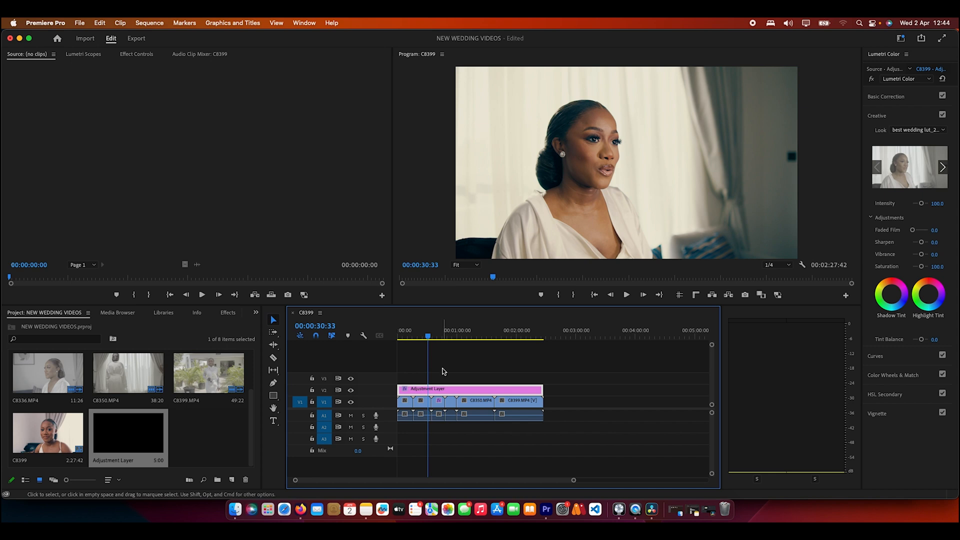